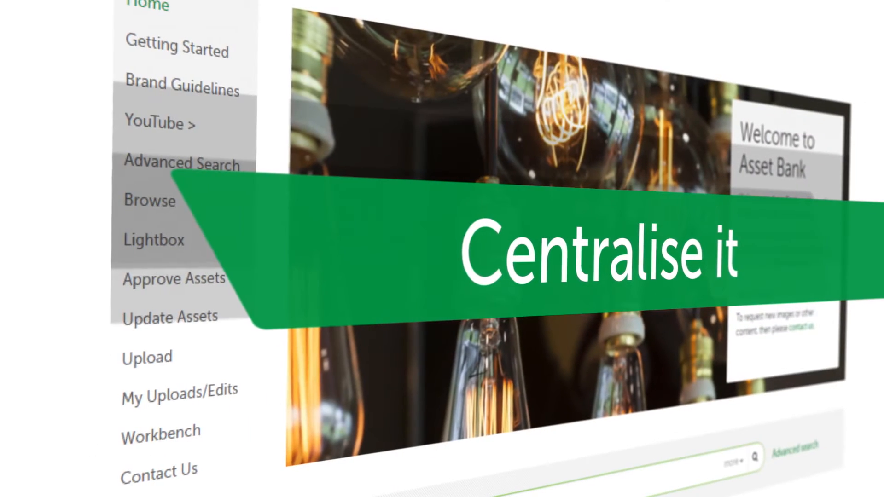
# - Open a single asset page from the Asset Bank home page
pyautogui.click(146, 357)
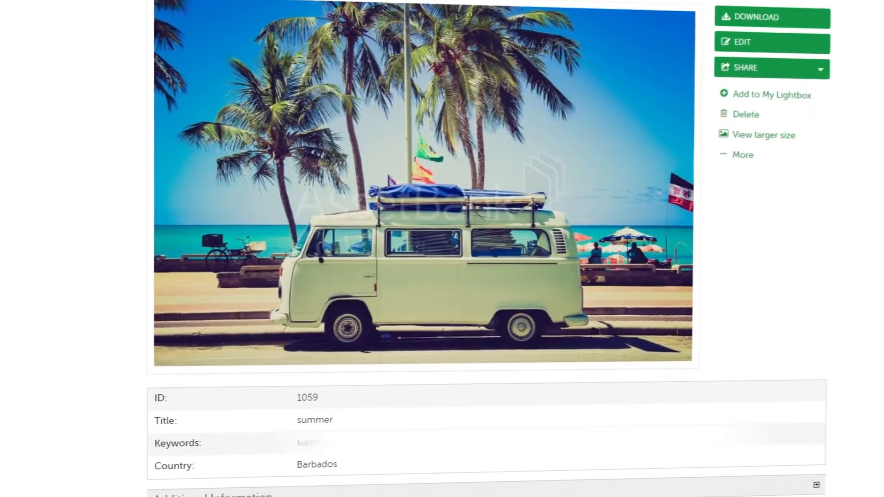
# - Scroll down asset 1059's page to its metadata table
pyautogui.scroll(-3)
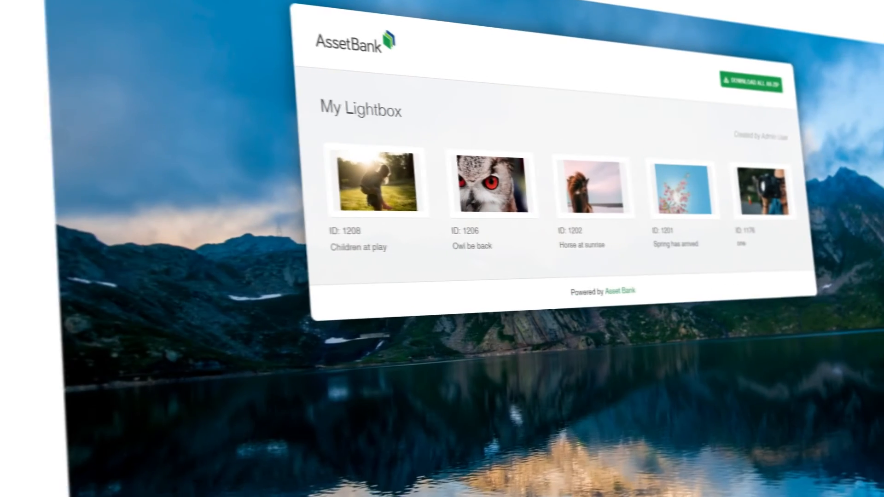
# - Open the 'Owl be back' asset to see its Small, Medium and Large download sizes
pyautogui.click(484, 181)
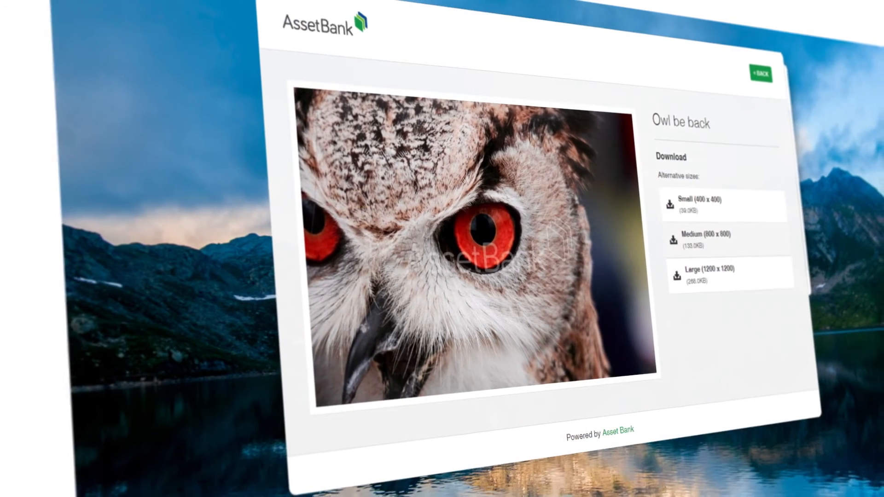